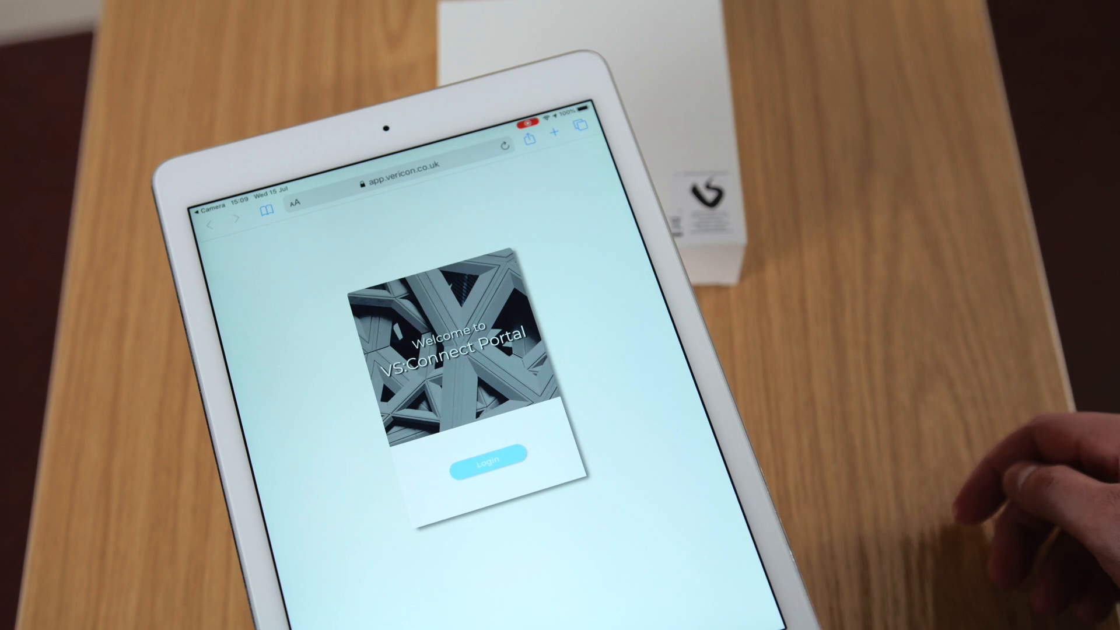
- Log in from the welcome screen to start the BCM Installation guide
{"action": "left_click", "coordinate": [484, 459]}
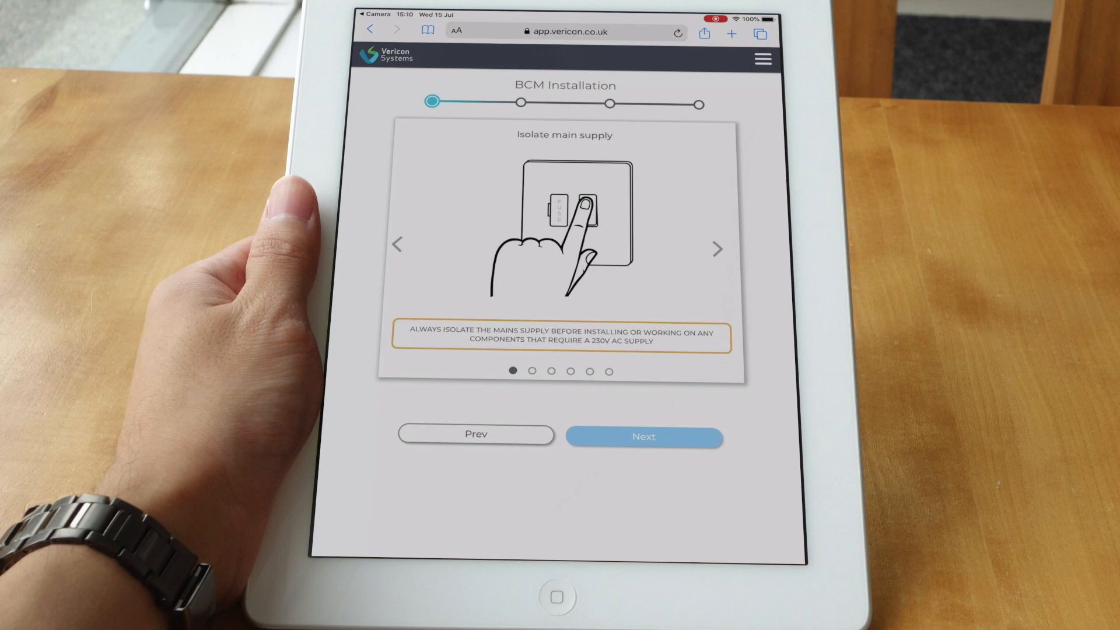
- Page past the mains-isolation and wall-mount instruction cards to the occupier form
{"action": "left_click", "coordinate": [642, 436]}
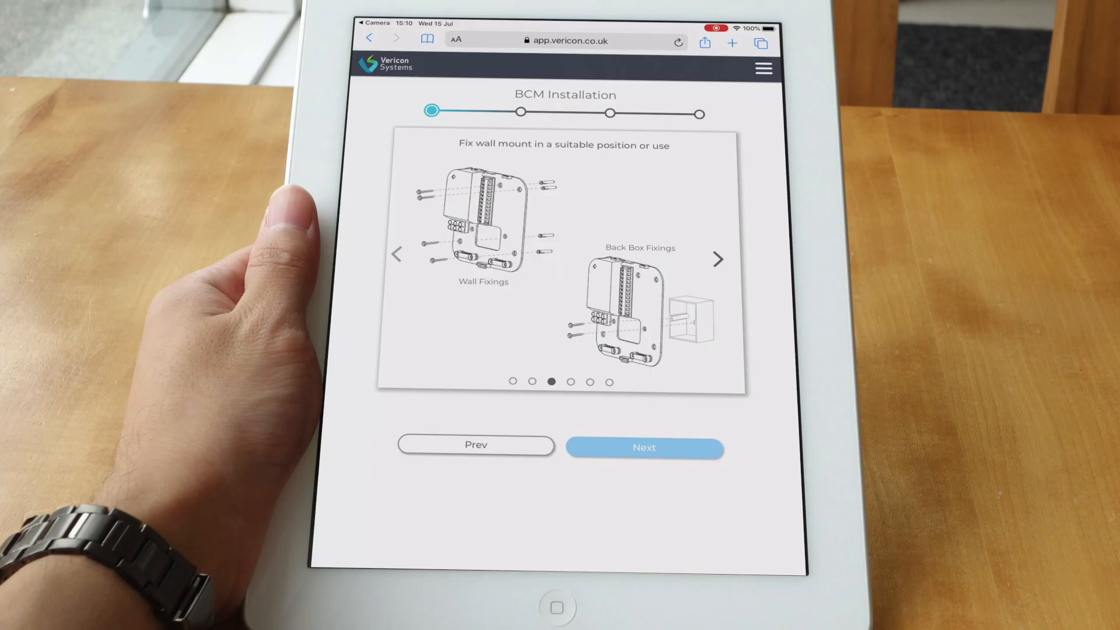
{"action": "left_click", "coordinate": [718, 259]}
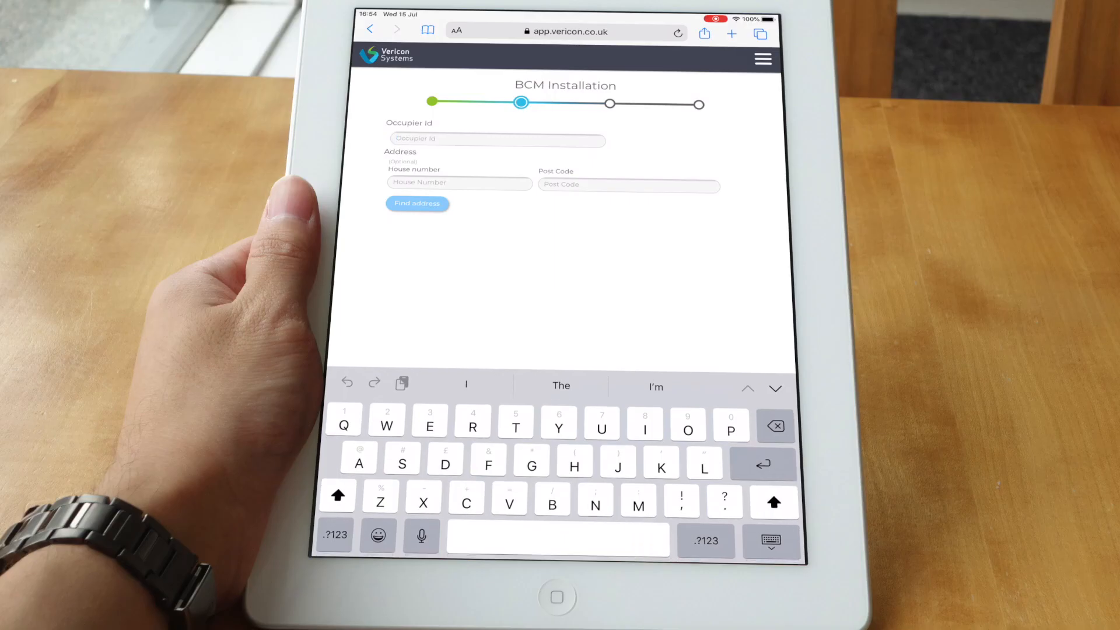
{"action": "type", "text": "Installation Guide"}
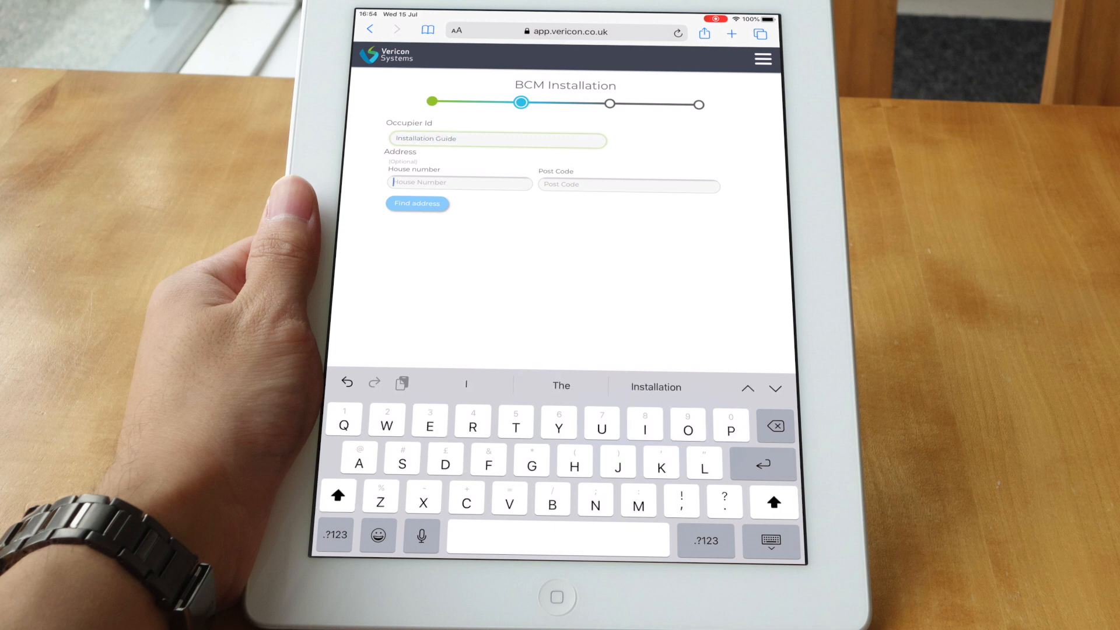
{"action": "type", "text": "8"}
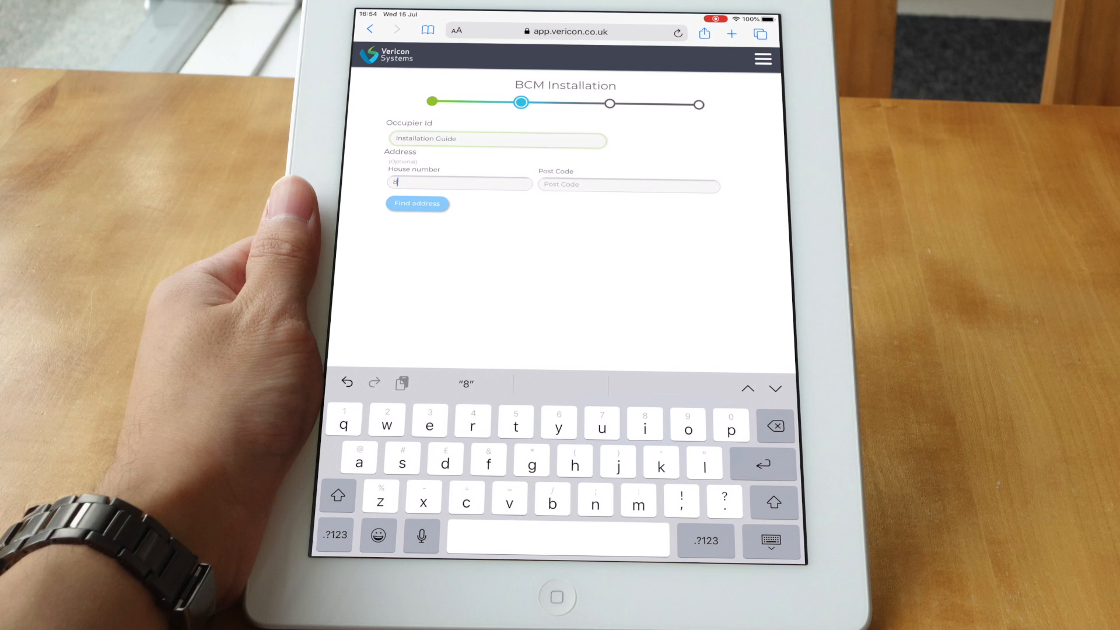
{"action": "left_click", "coordinate": [627, 185]}
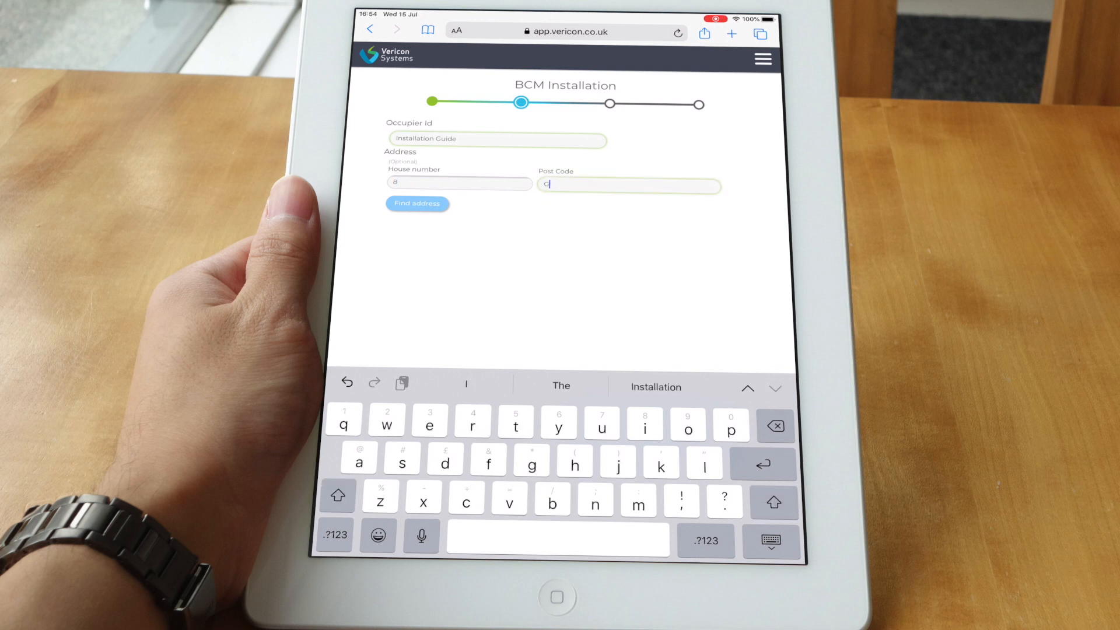
{"action": "type", "text": "GL537"}
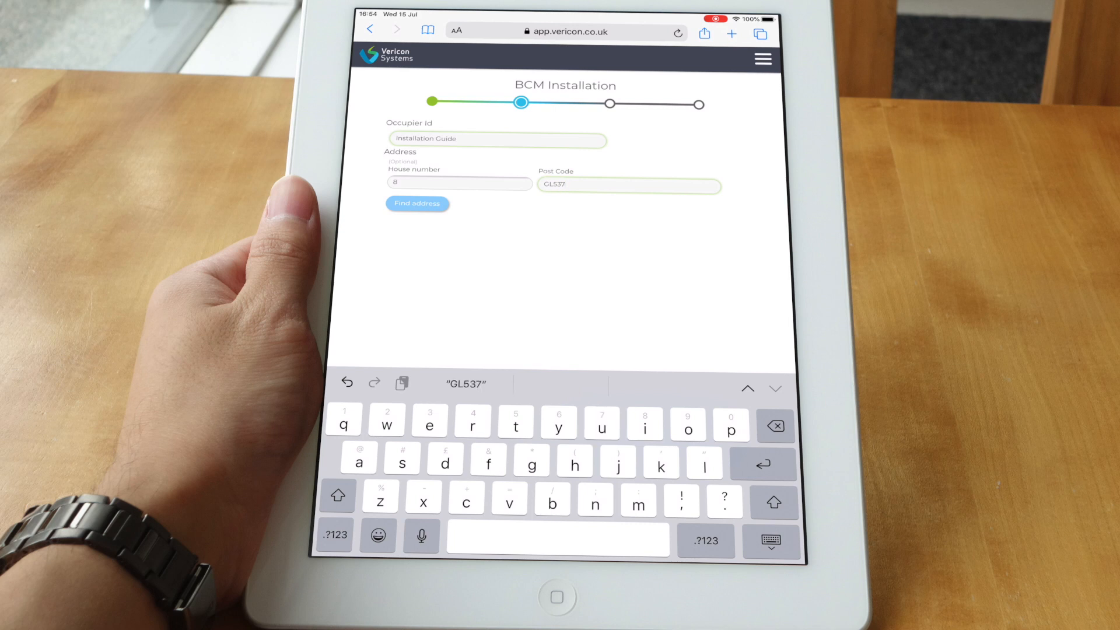
{"action": "type", "text": "EQ"}
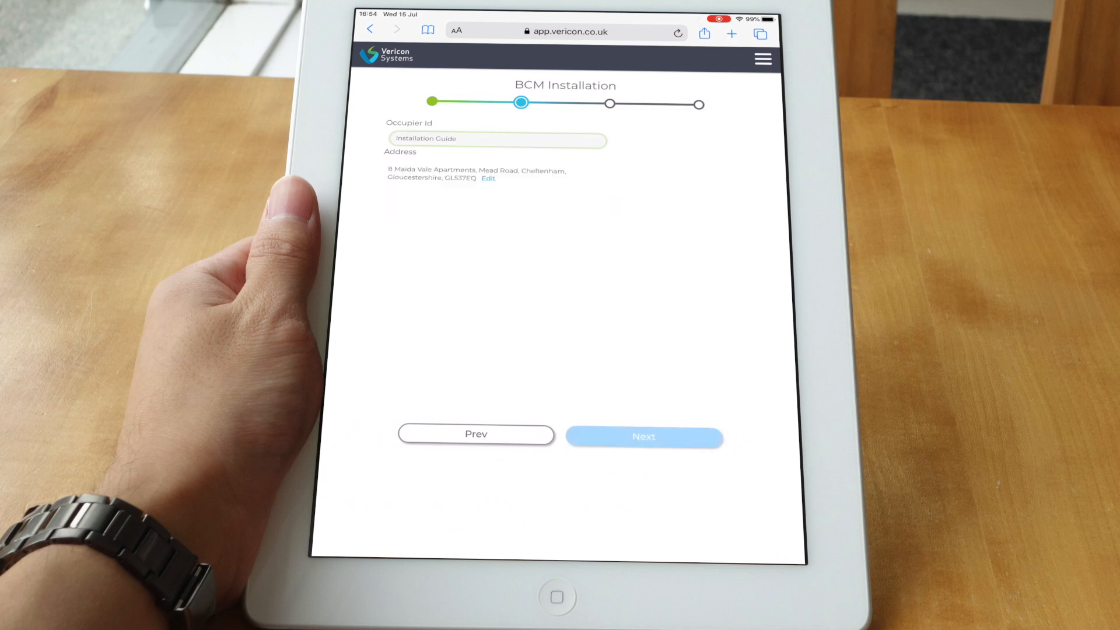
- Record the boiler as a Vaillant Ecotec Plus 831, GC 47-044-32, and continue
{"action": "left_click", "coordinate": [642, 437]}
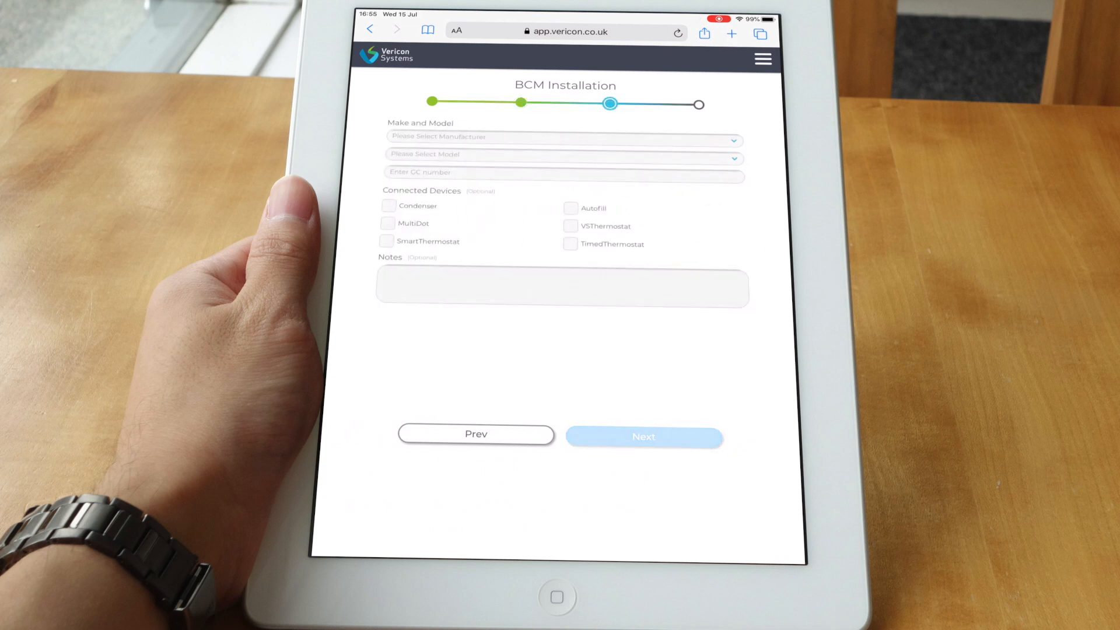
{"action": "left_click", "coordinate": [563, 136]}
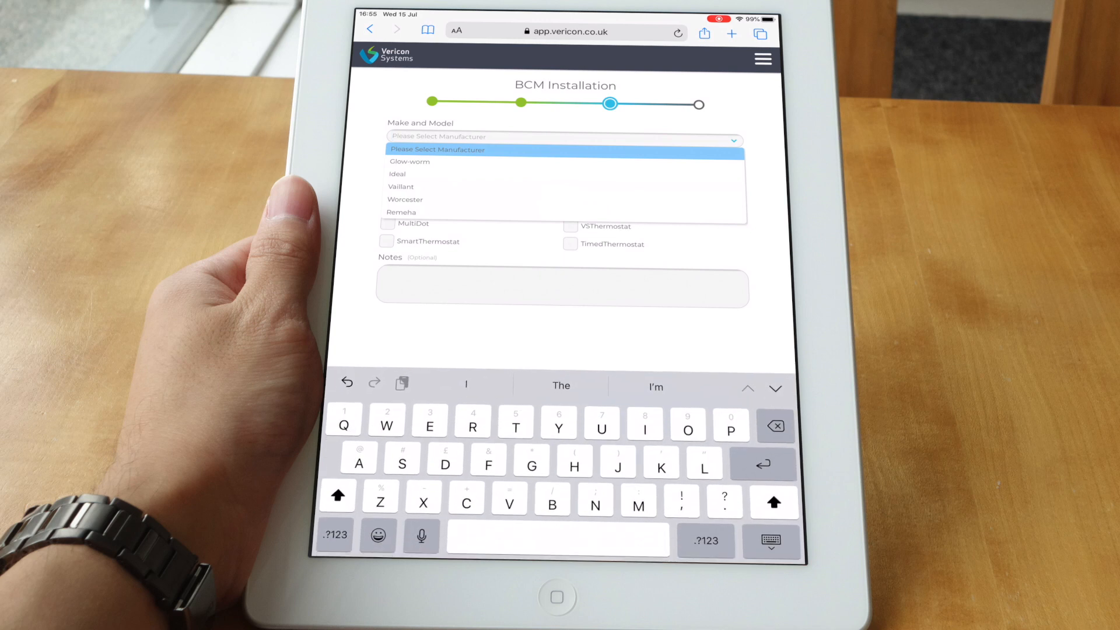
{"action": "left_click", "coordinate": [401, 187]}
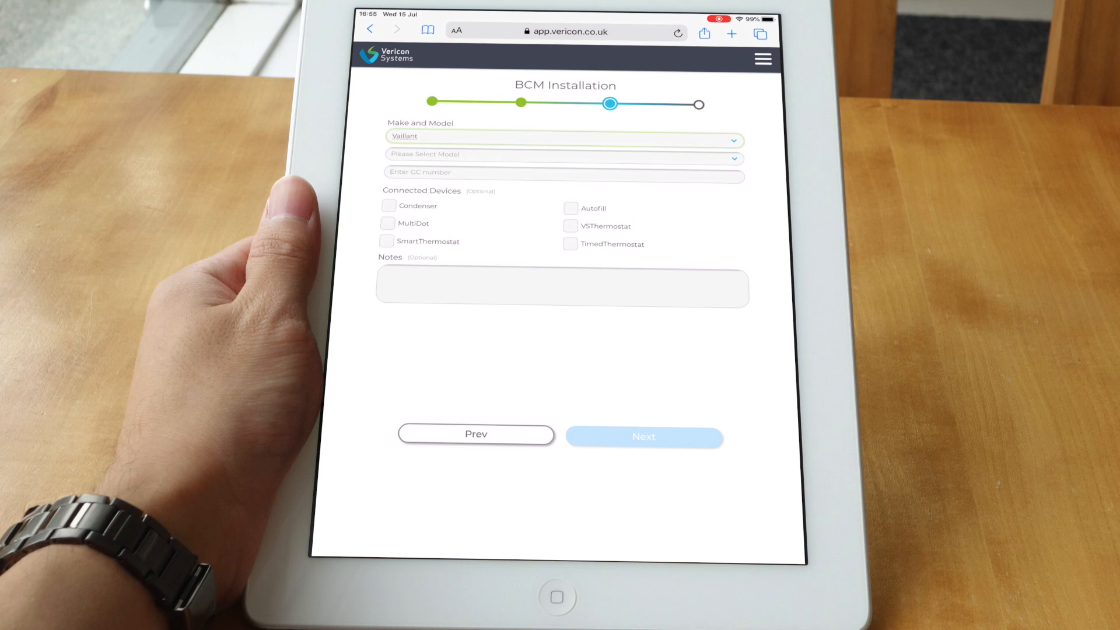
{"action": "left_click", "coordinate": [563, 154]}
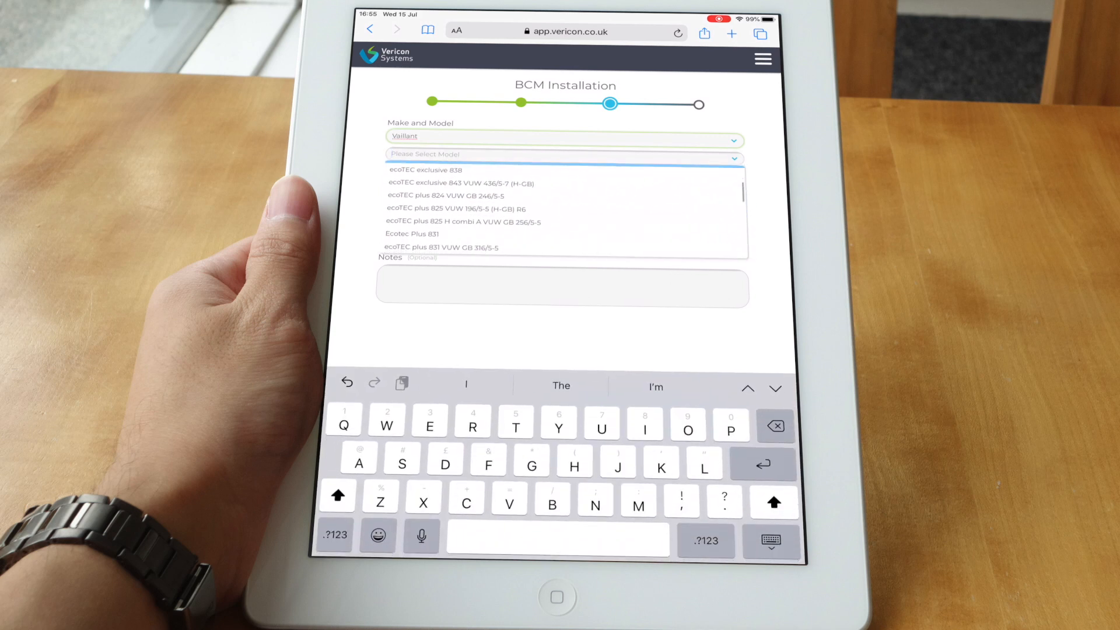
{"action": "left_click", "coordinate": [413, 233]}
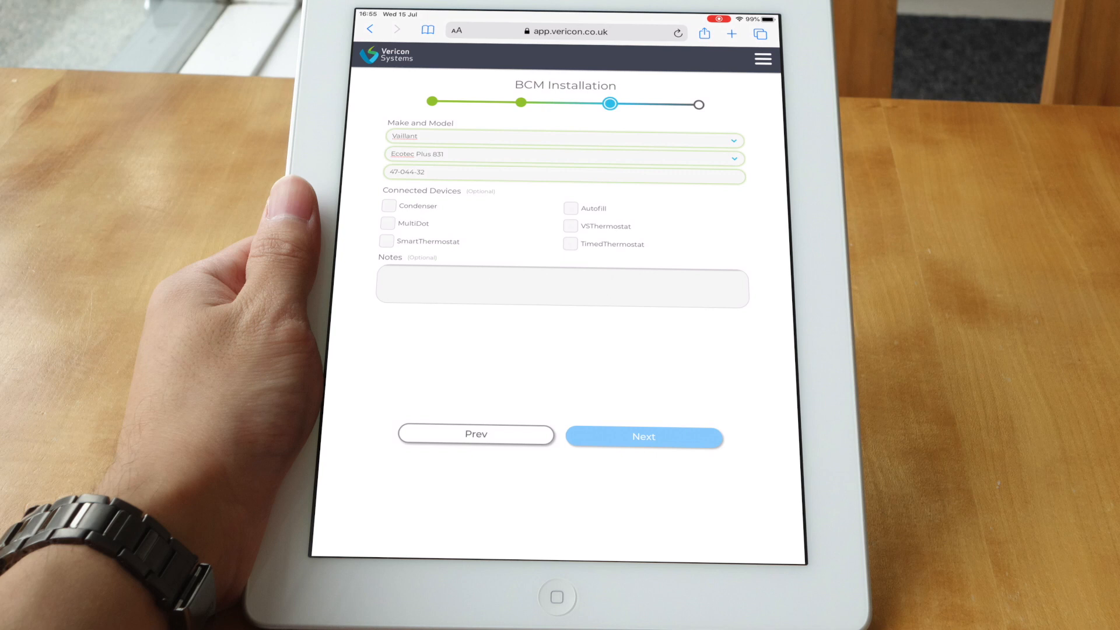
{"action": "left_click", "coordinate": [642, 437]}
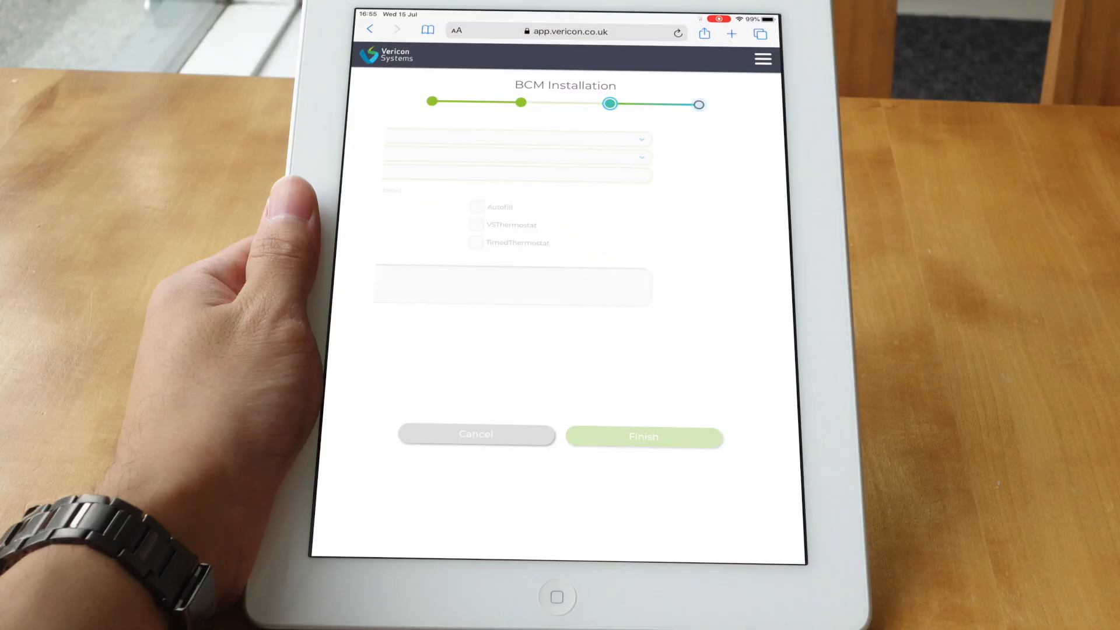
- Submit the final stage, wait for the boiler response, then finish the wizard
{"action": "left_click", "coordinate": [642, 436]}
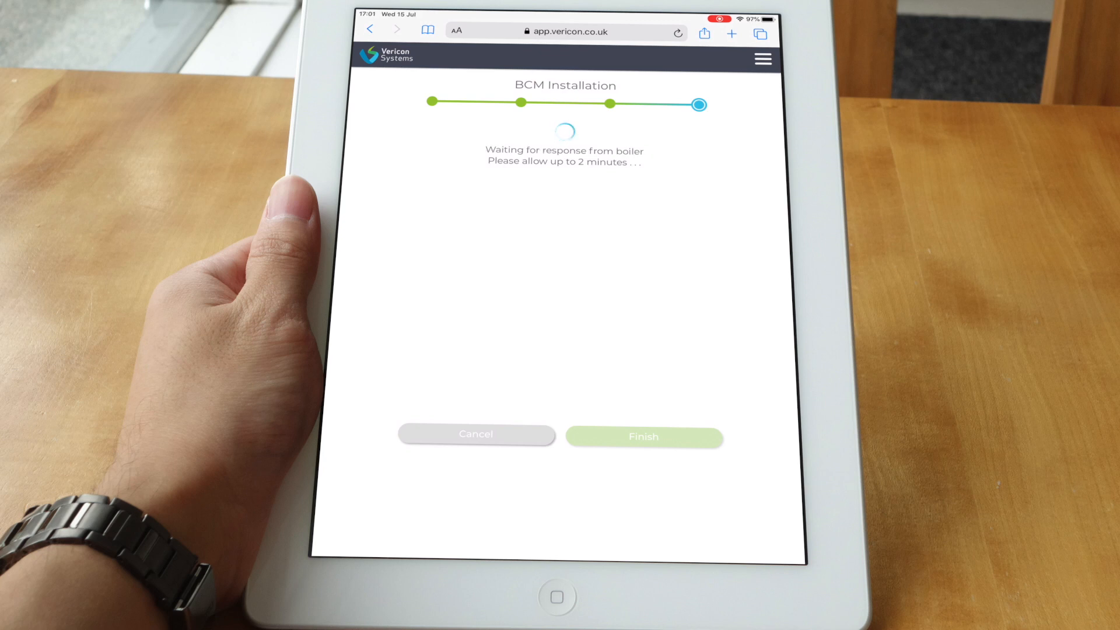
{"action": "left_click", "coordinate": [642, 436]}
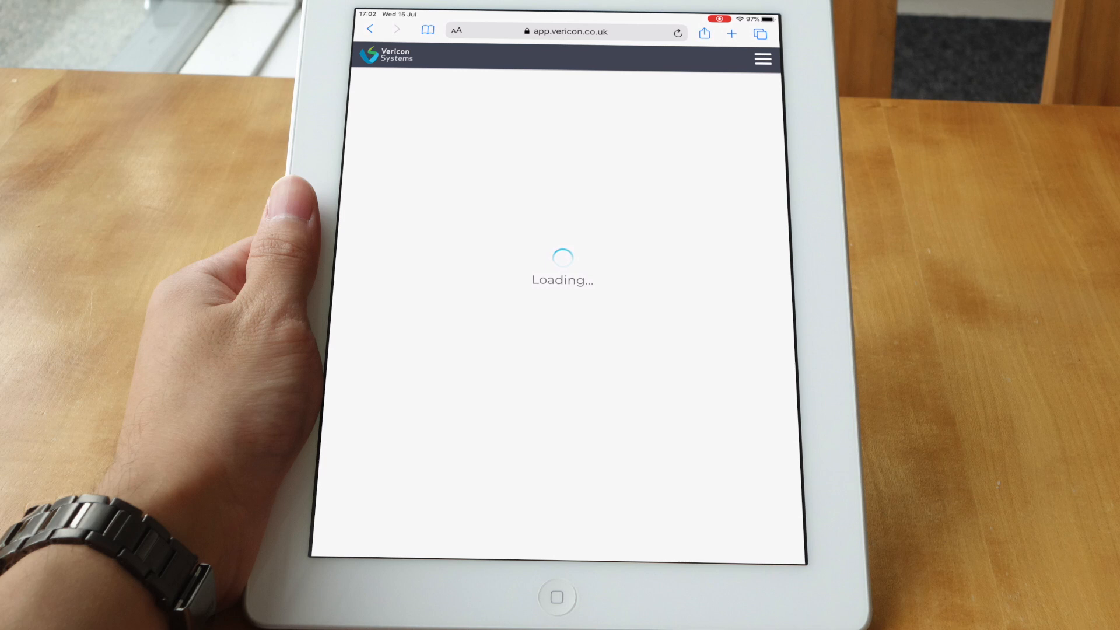